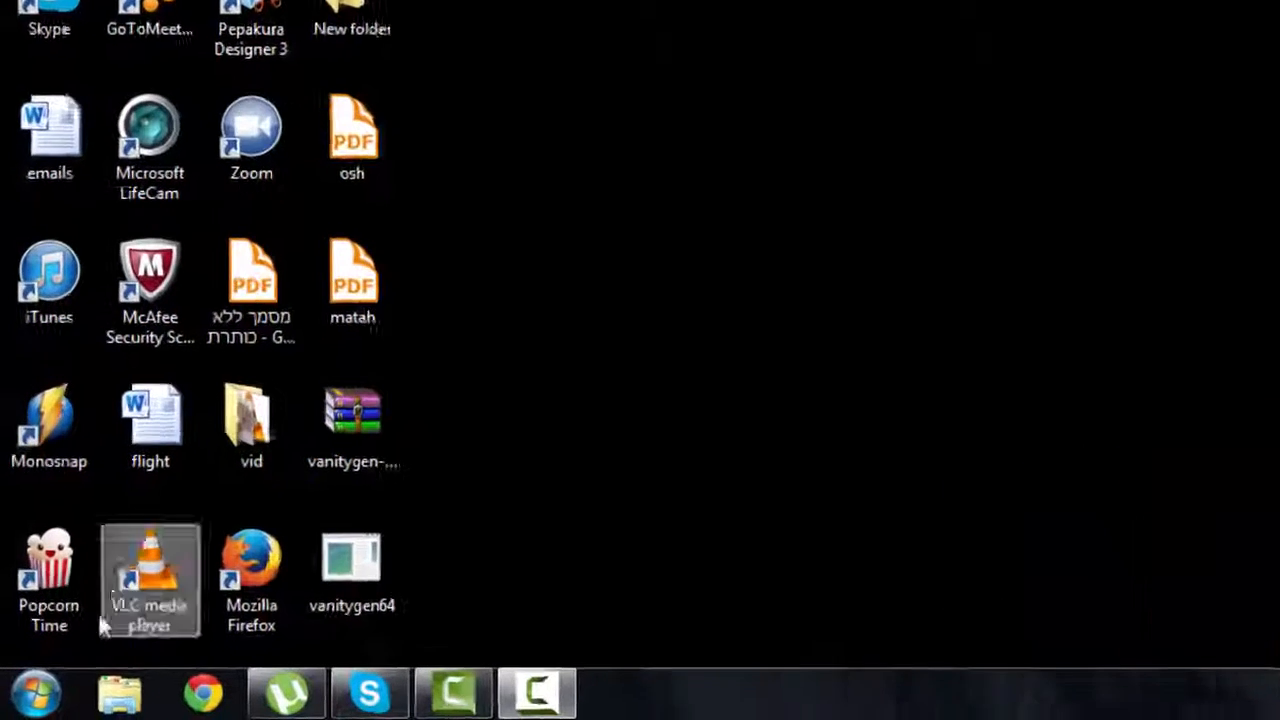
Step: Search the Start menu for 'run' to reach the Run command for cmd
left_click(38, 692)
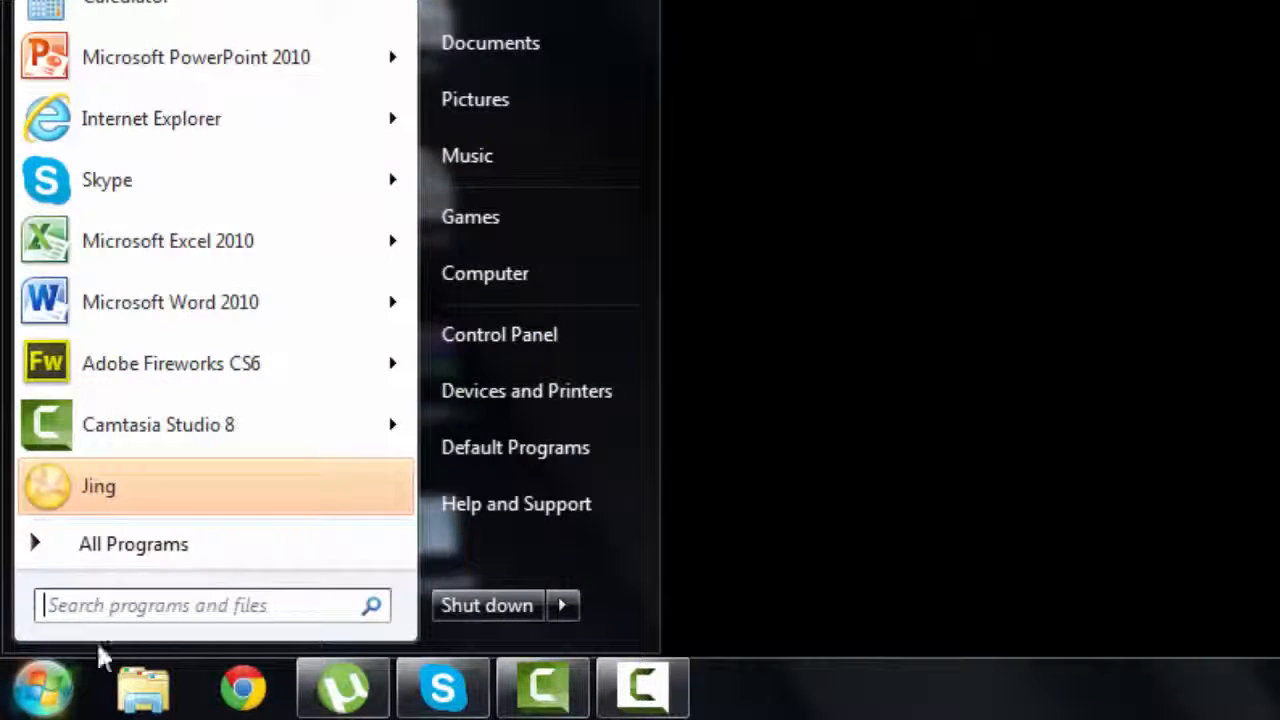
type("run")
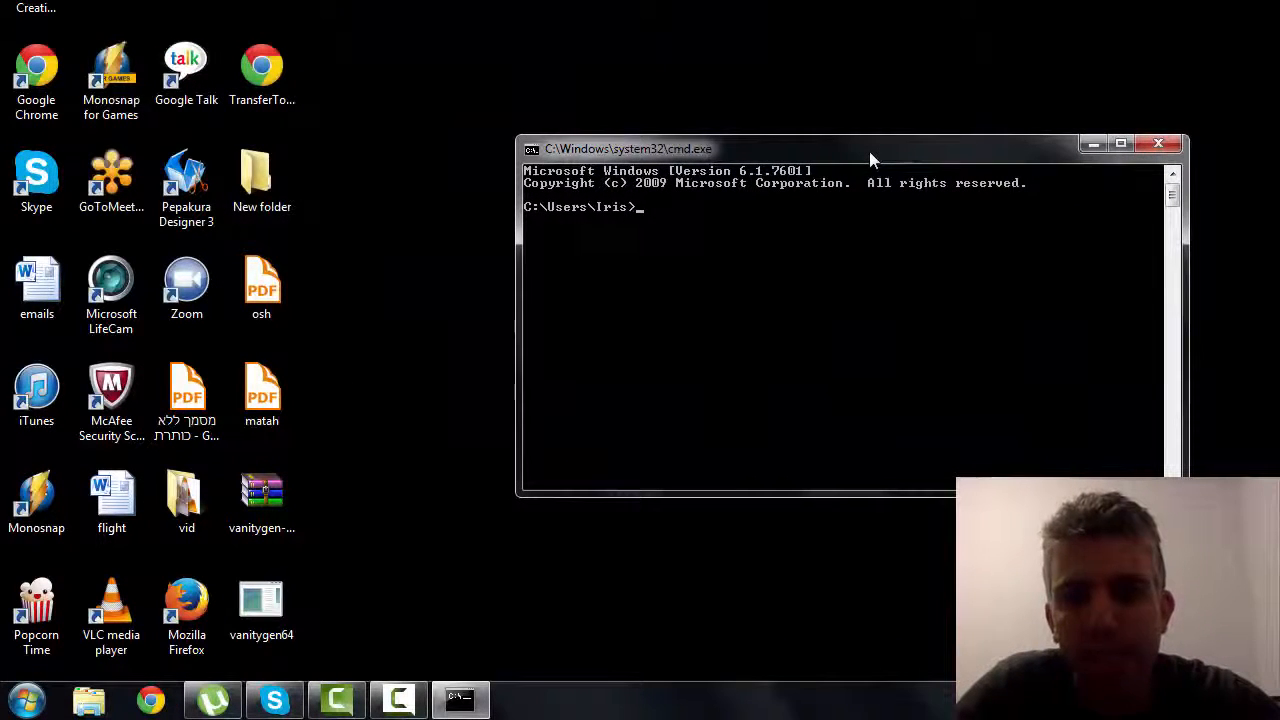
mouse_move(438, 342)
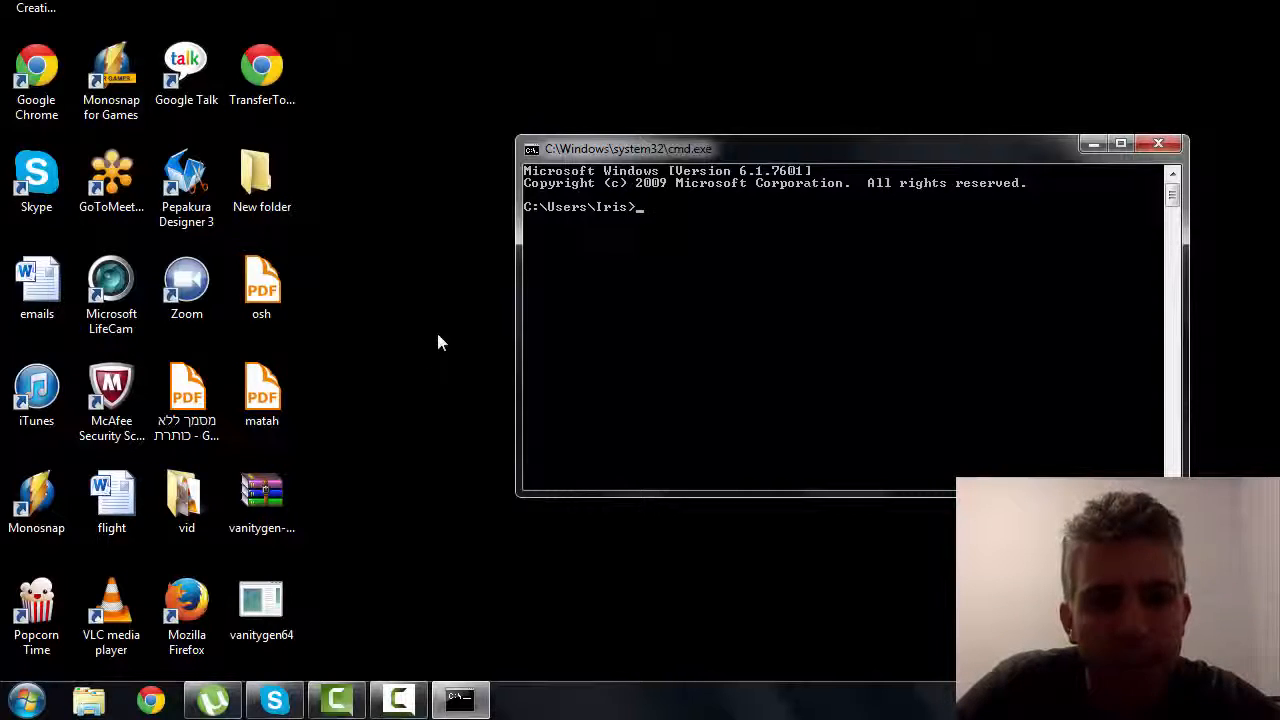
mouse_move(335, 616)
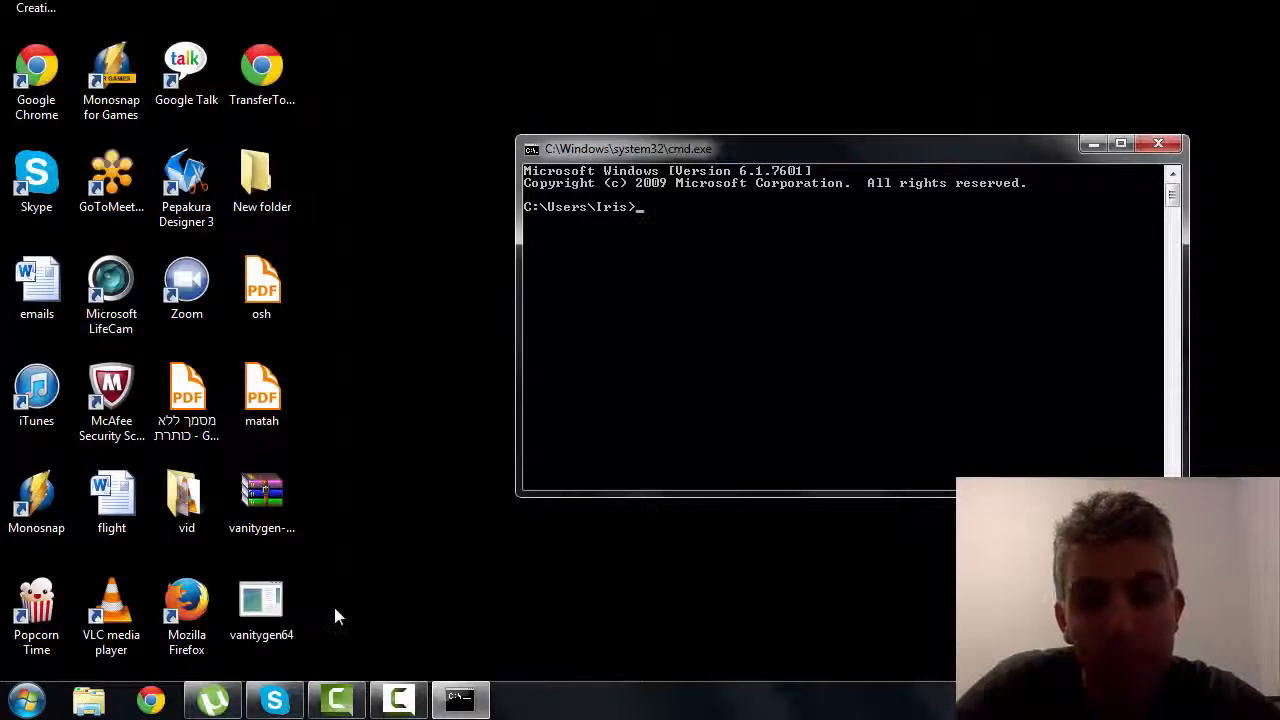
Step: Run vanitygen64.exe from the Desktop with no arguments to display its usage options
left_click(261, 605)
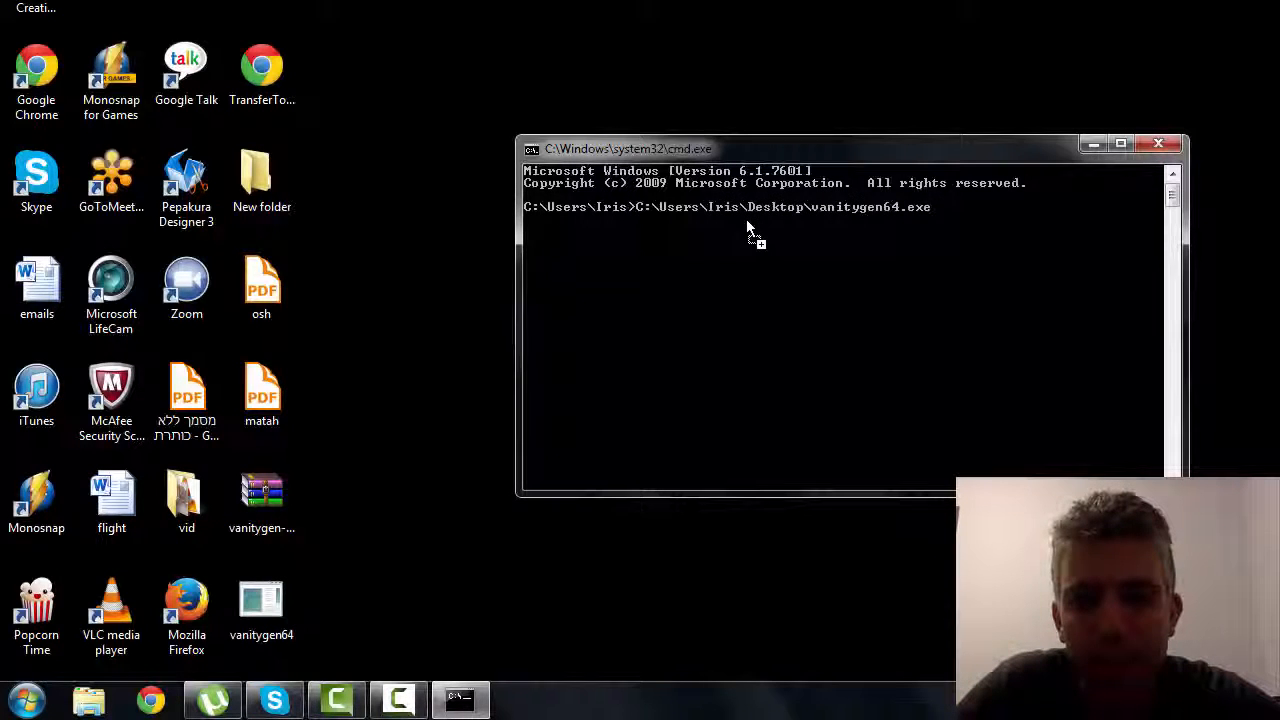
key("enter")
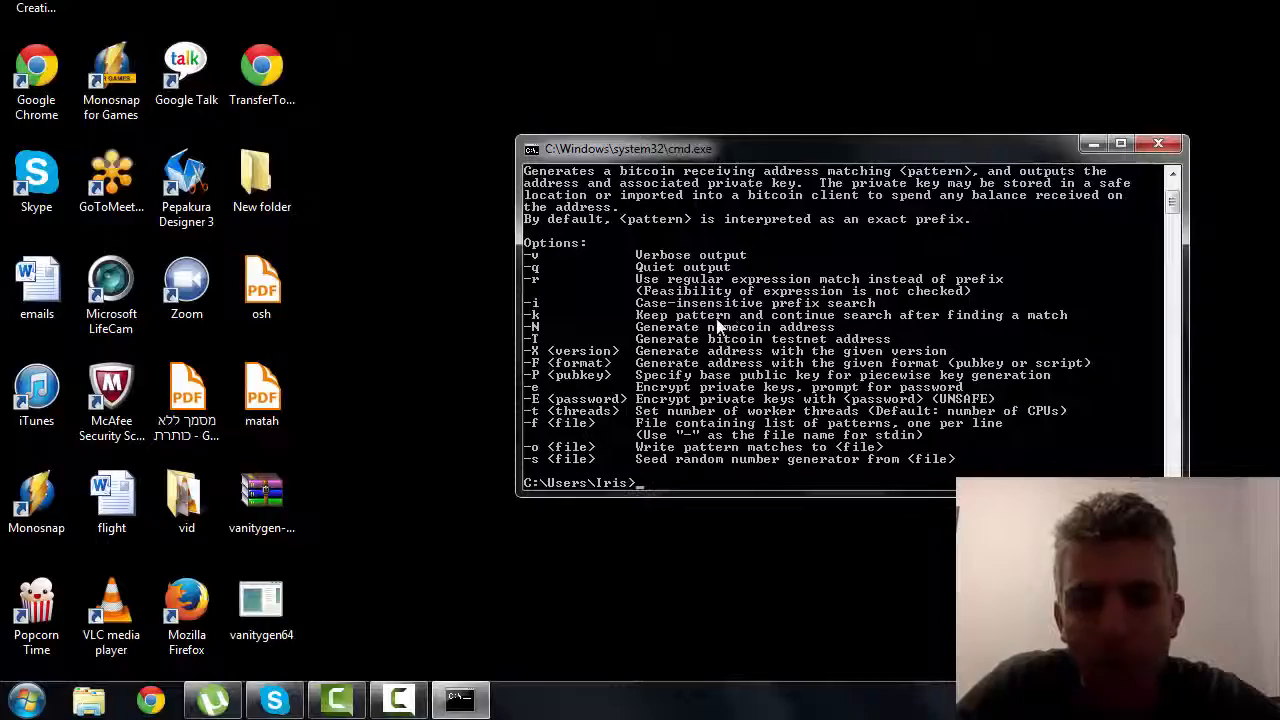
Step: Run 'C:\Users\Iris\Desktop\vanitygen64.exe -v -i 1ofir' to begin the prefix search
left_click(261, 600)
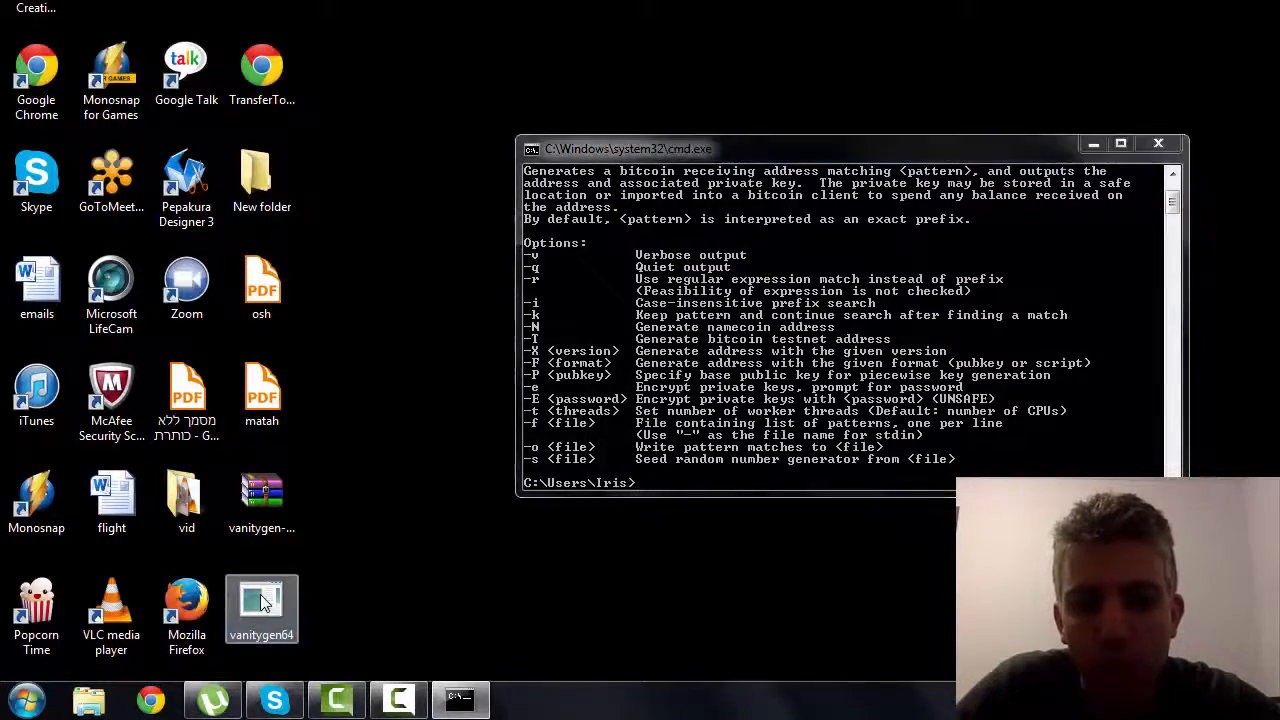
left_click(1120, 143)
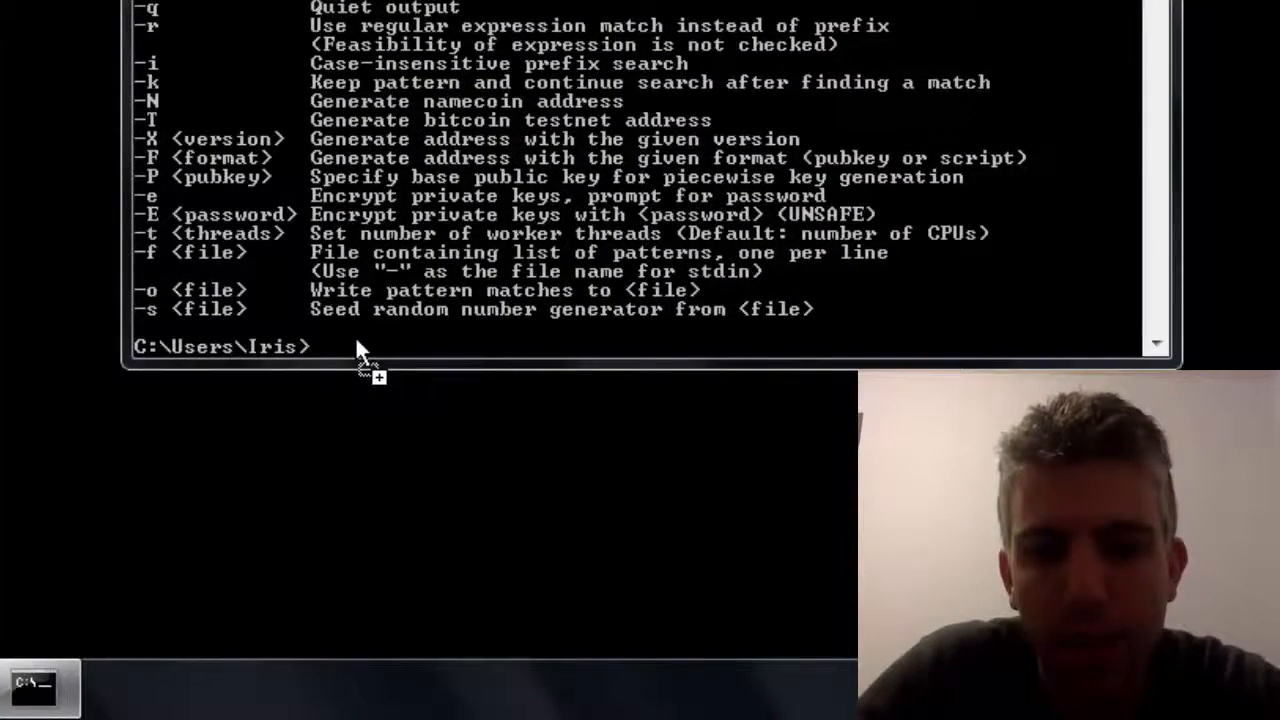
type("C:\\Users\\Iris\\Desktop\\vanitygen64.exe -")
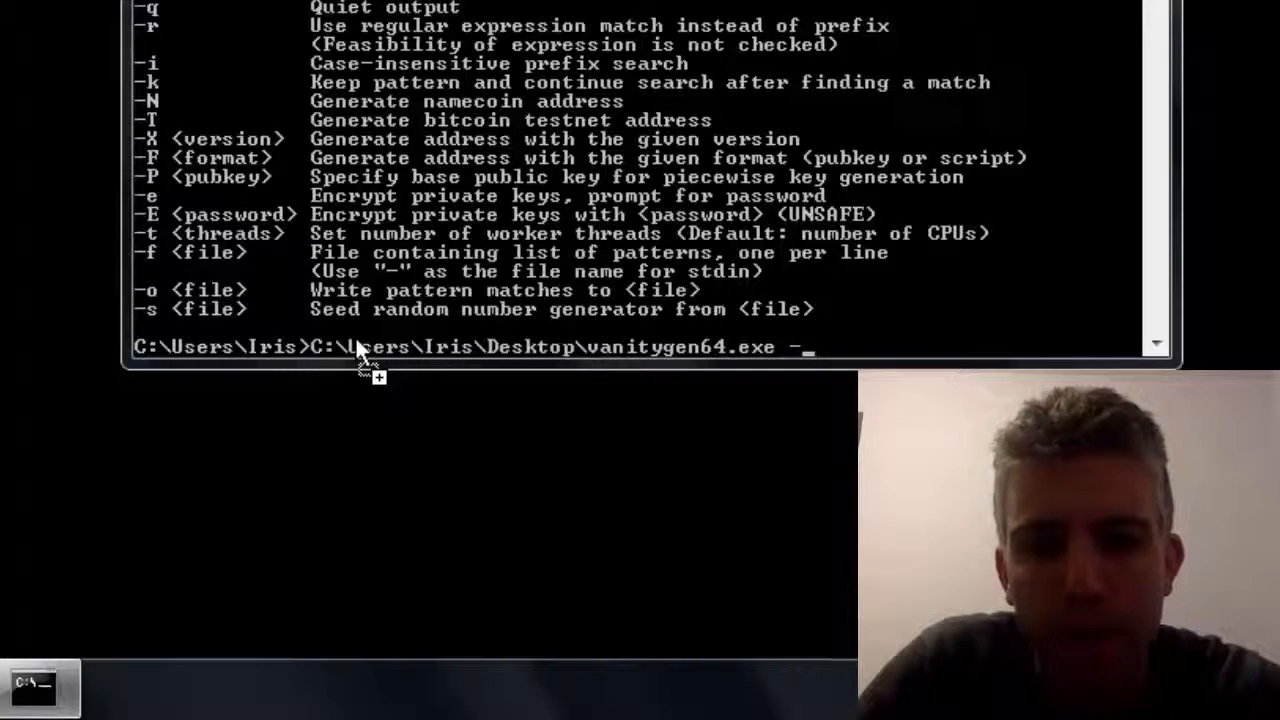
type("v -i")
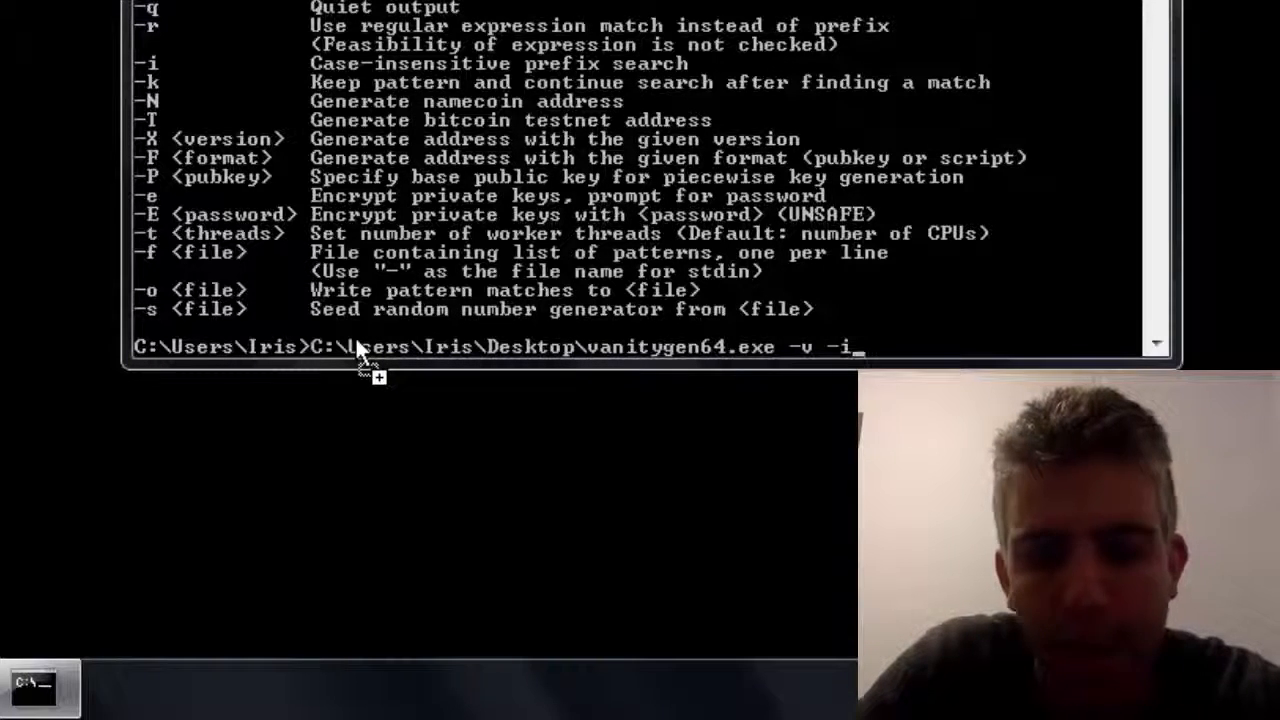
type("1")
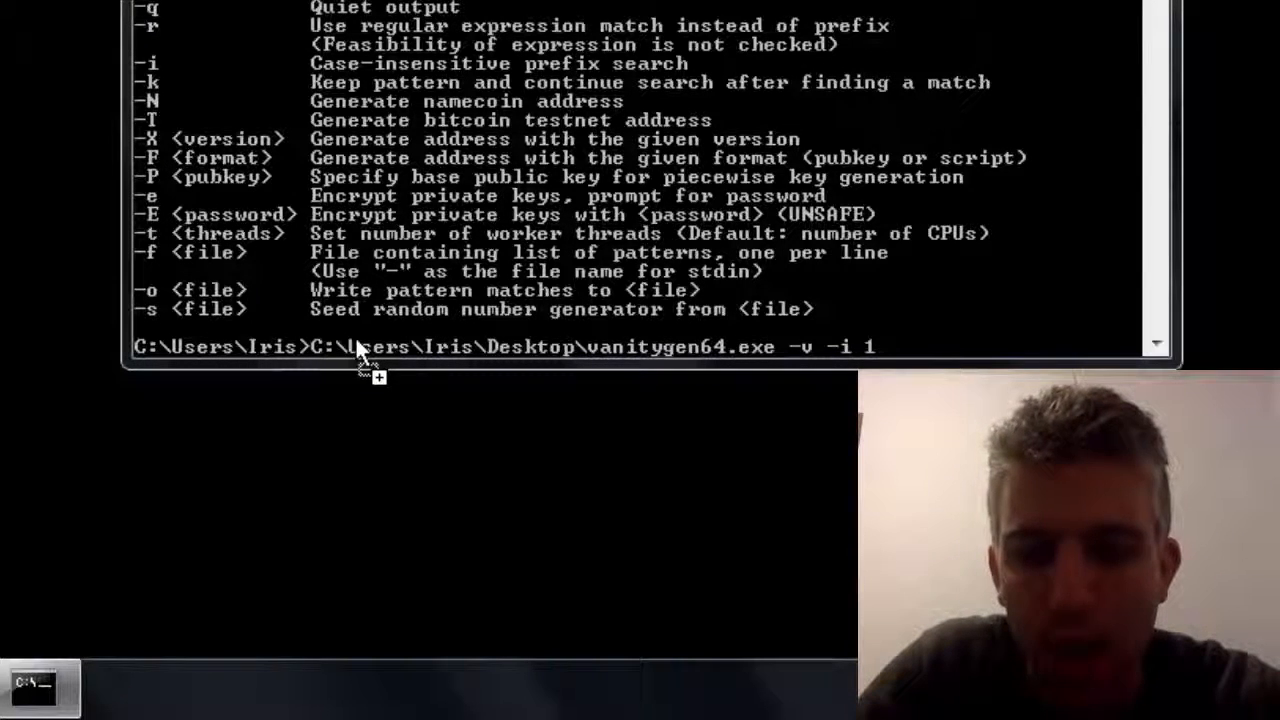
type("ofir")
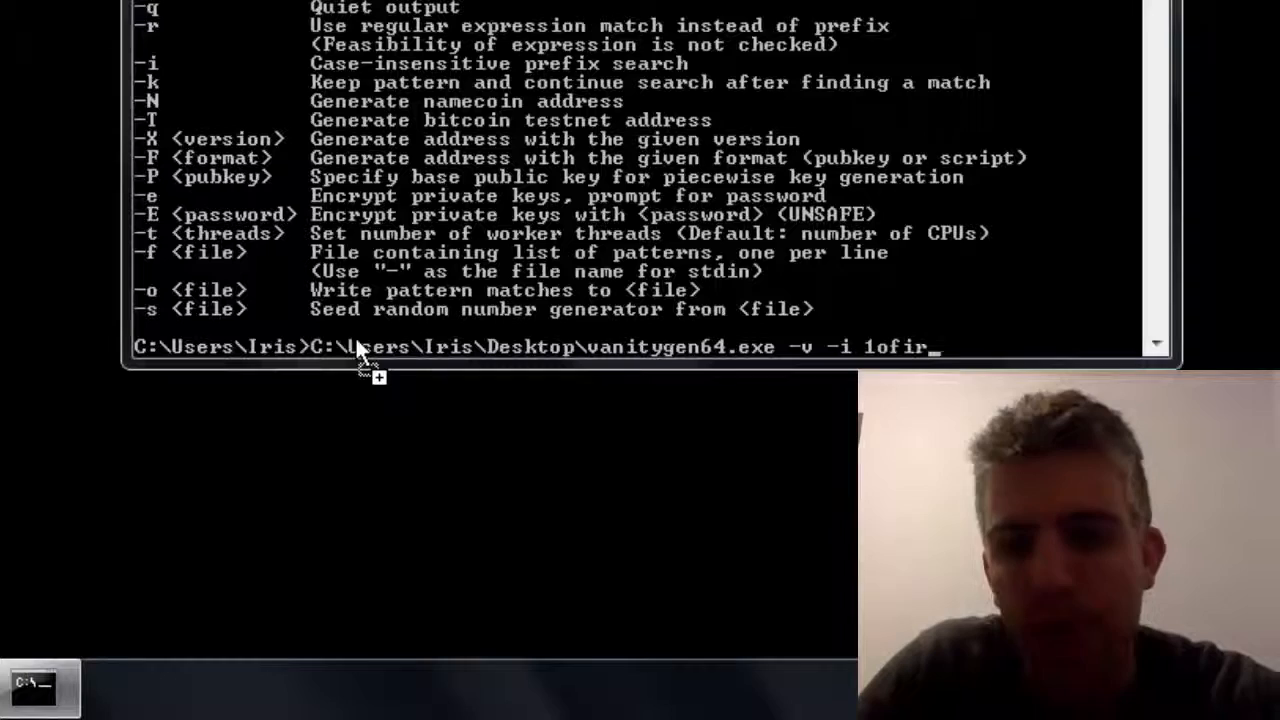
key("enter")
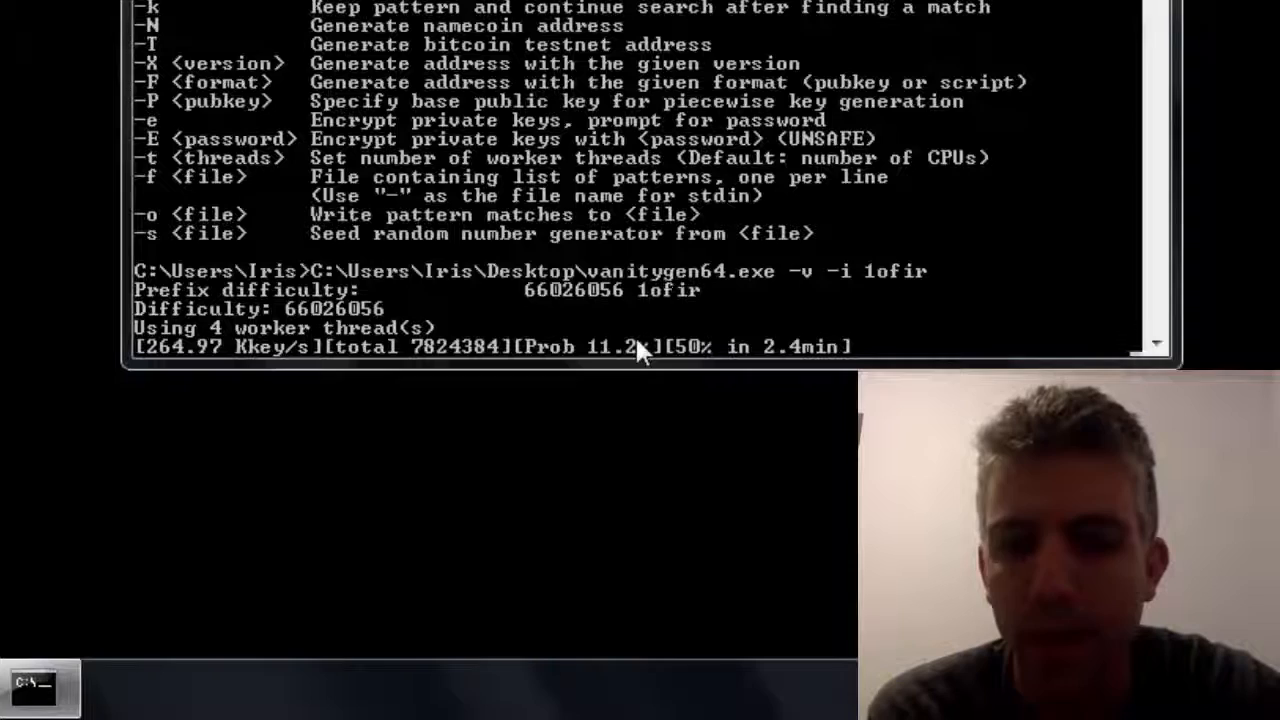
mouse_move(775, 370)
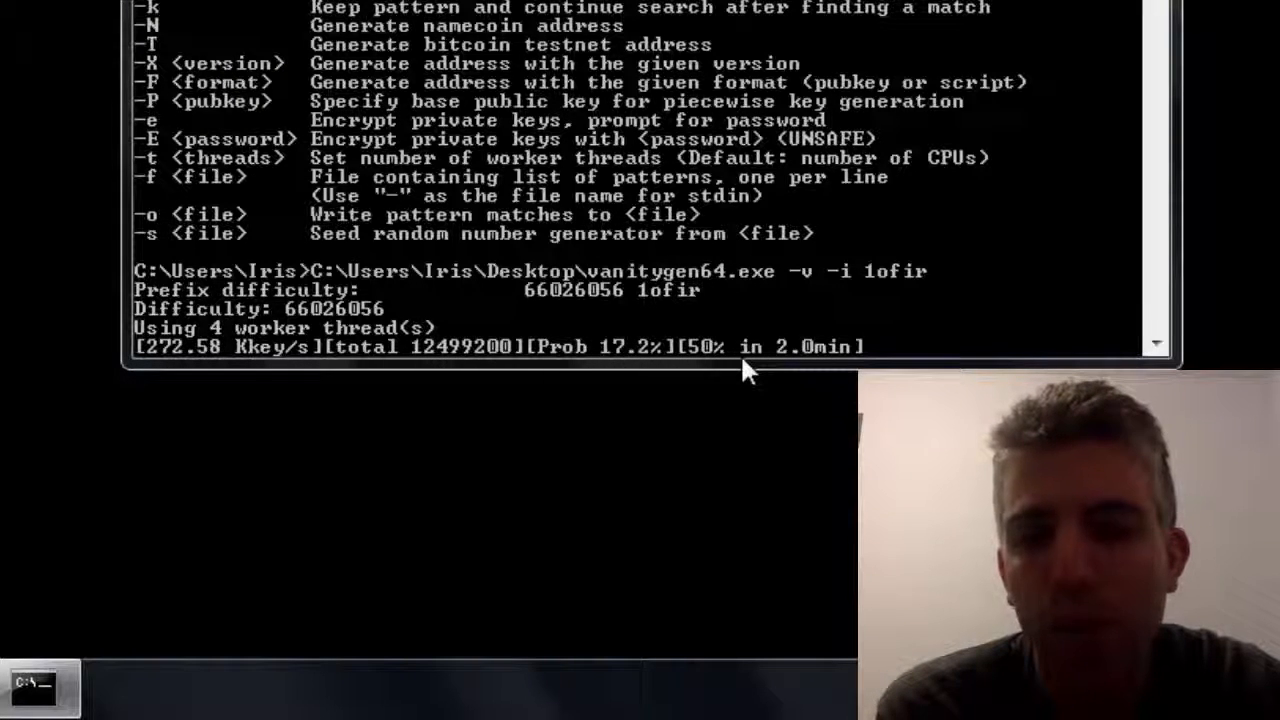
mouse_move(610, 363)
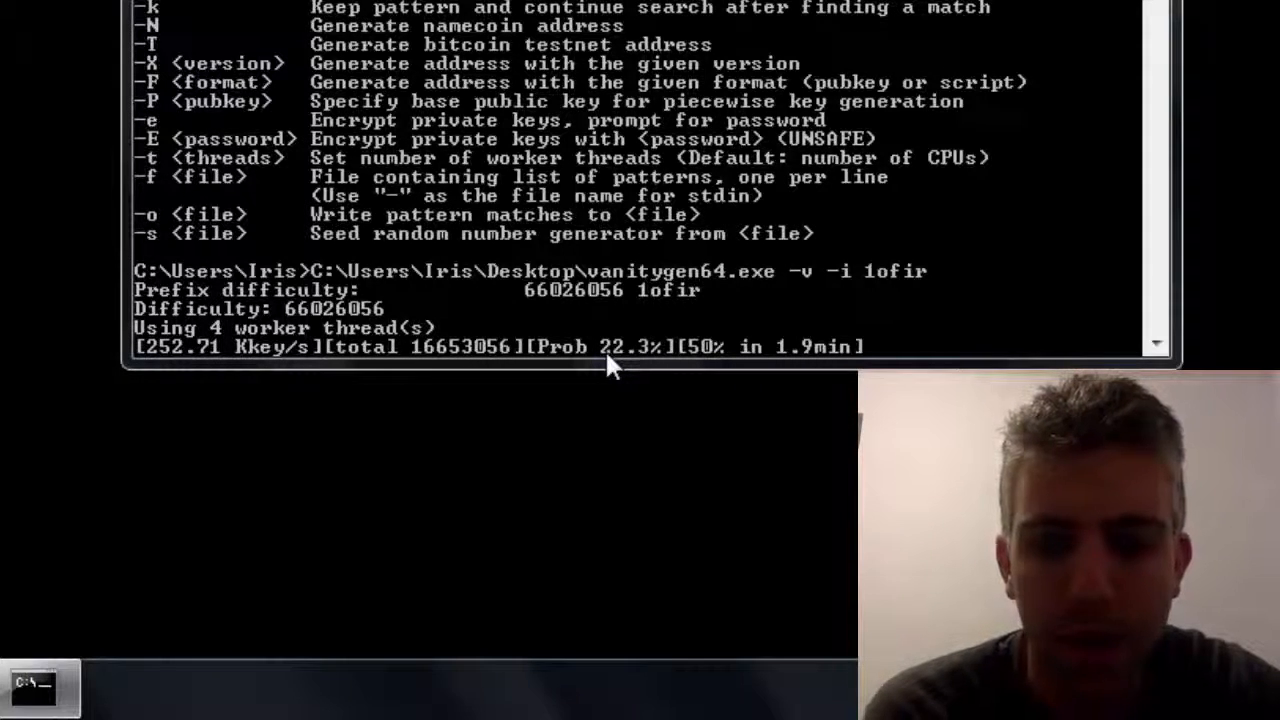
mouse_move(865, 290)
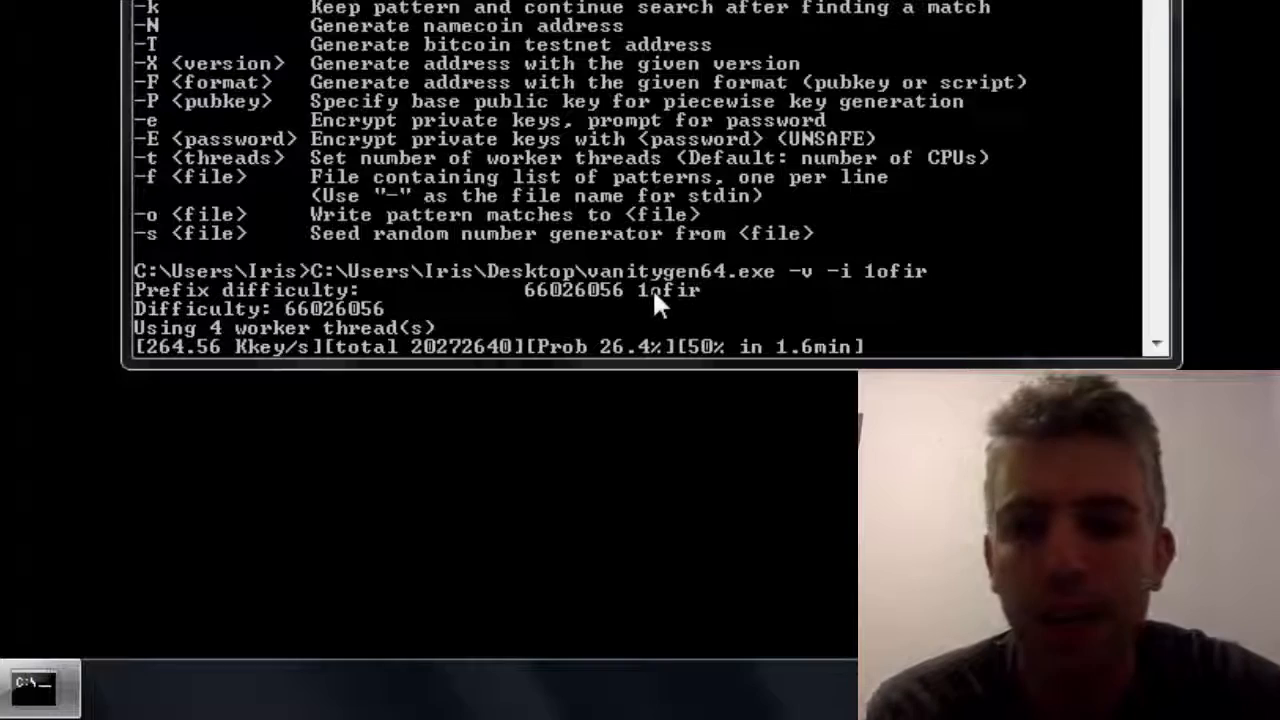
mouse_move(645, 272)
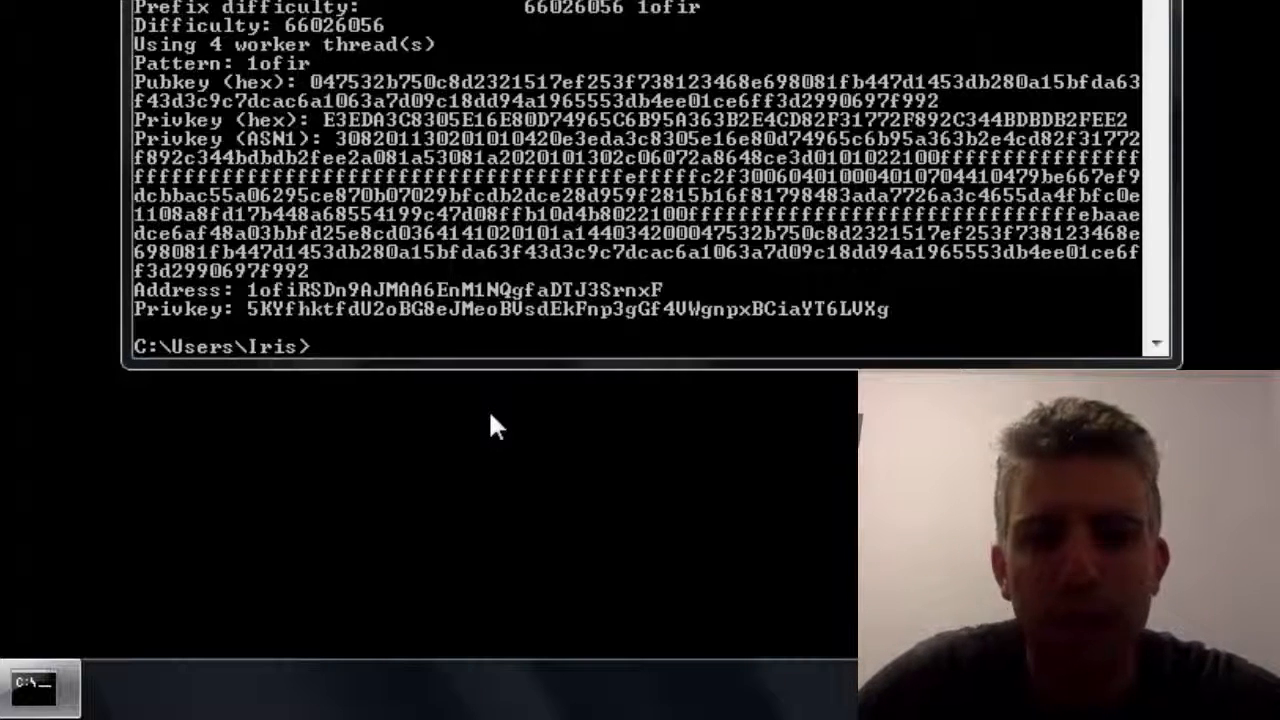
mouse_move(315, 305)
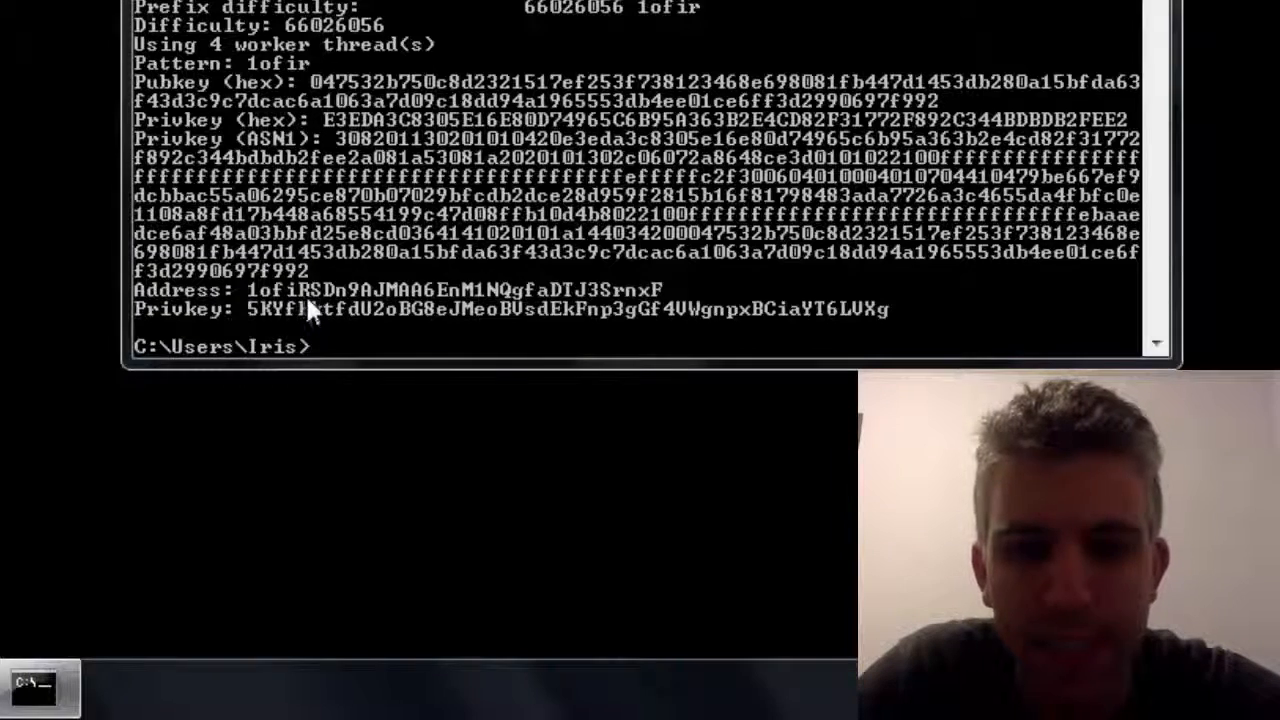
mouse_move(430, 348)
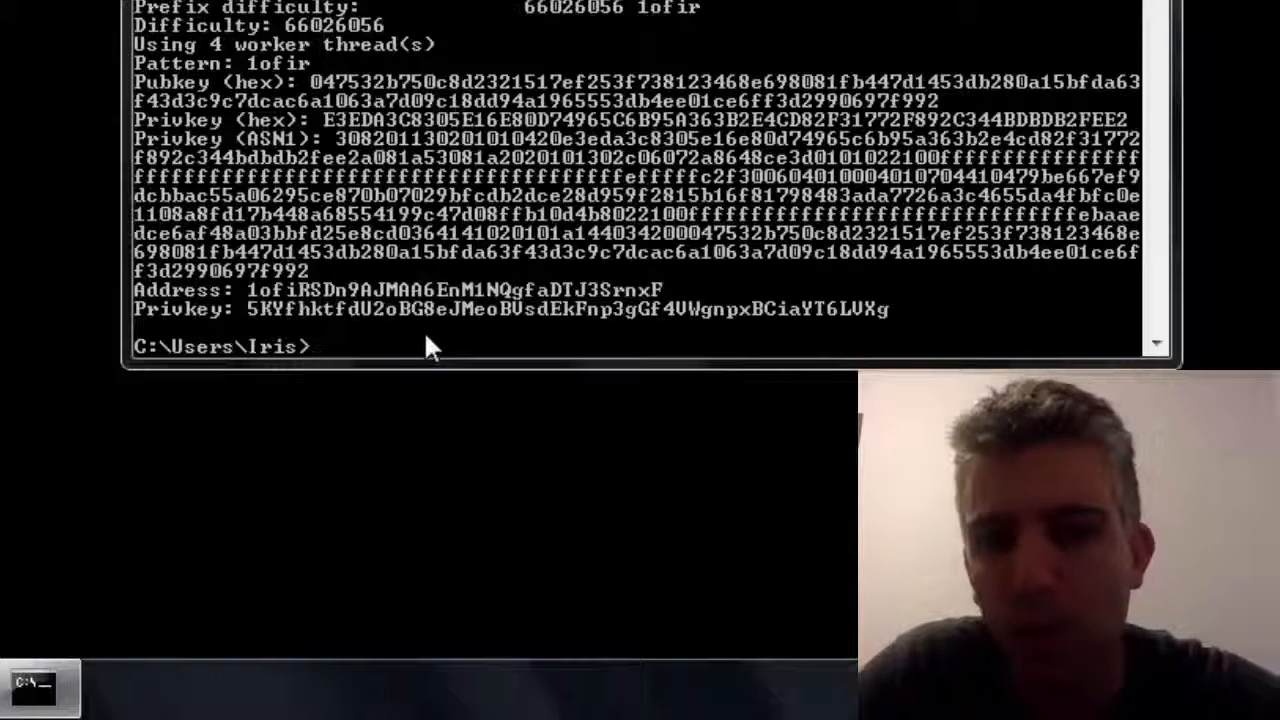